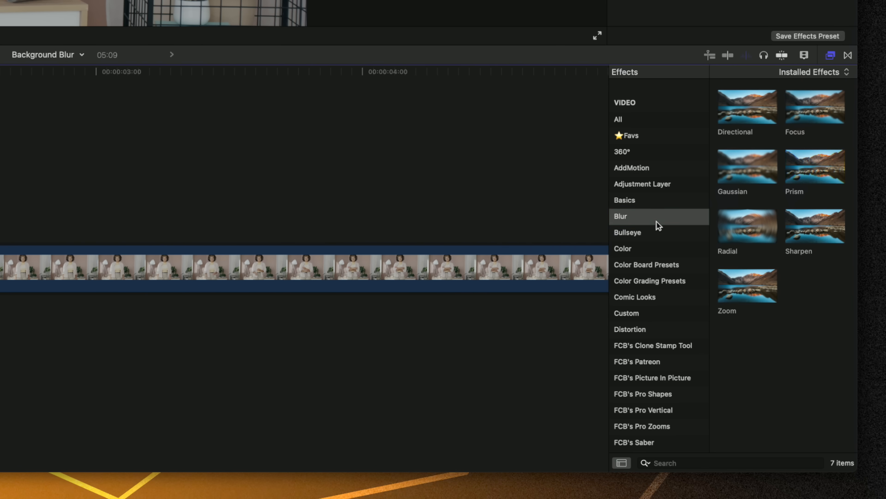
# Add a Gaussian blur with an inverted magnetic mask so only the room behind the woman blurs.
pyautogui.click(620, 216)
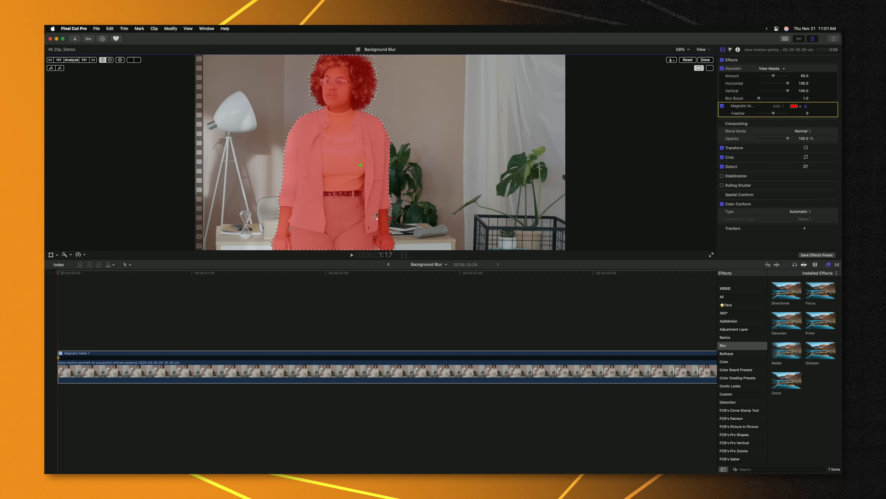
pyautogui.click(72, 59)
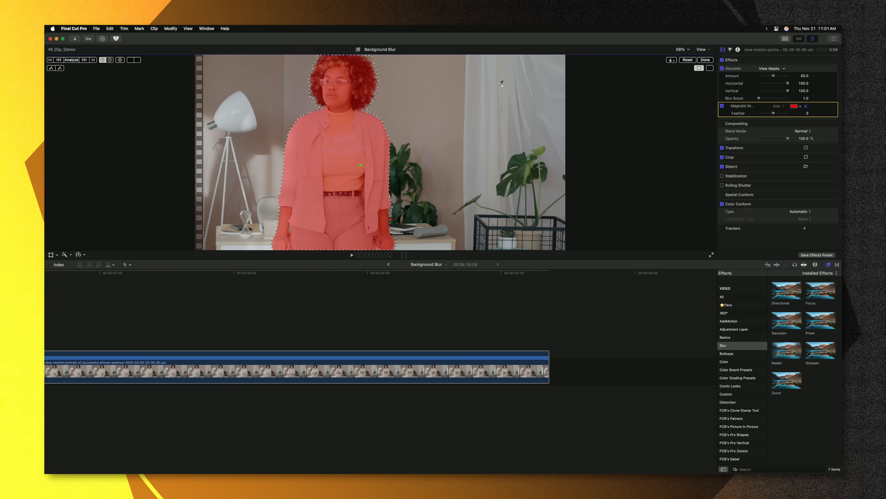
pyautogui.click(705, 60)
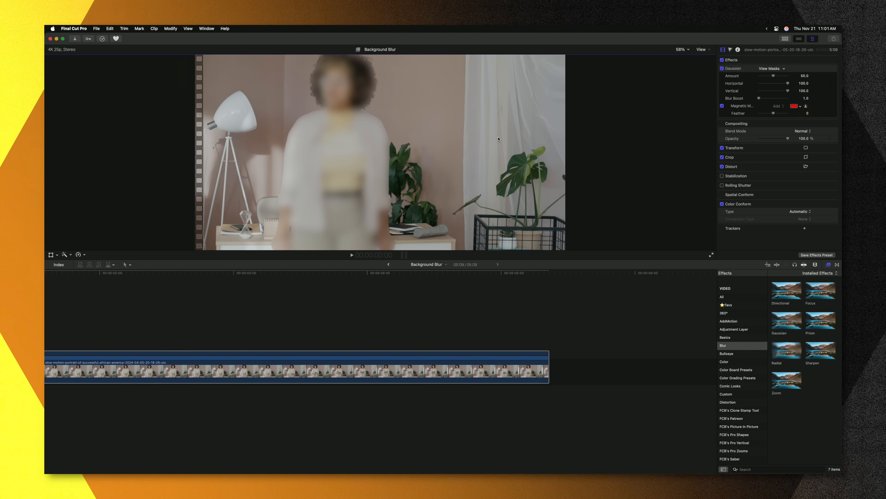
pyautogui.moveTo(534, 133)
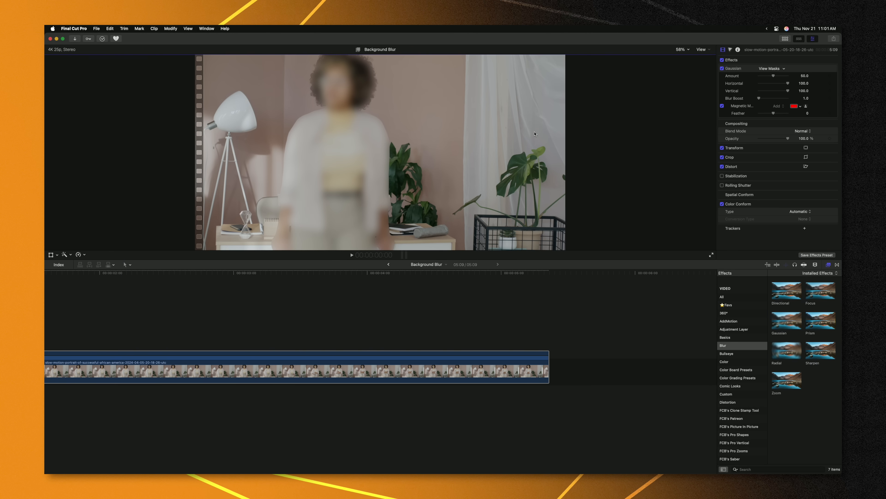
pyautogui.moveTo(520, 138)
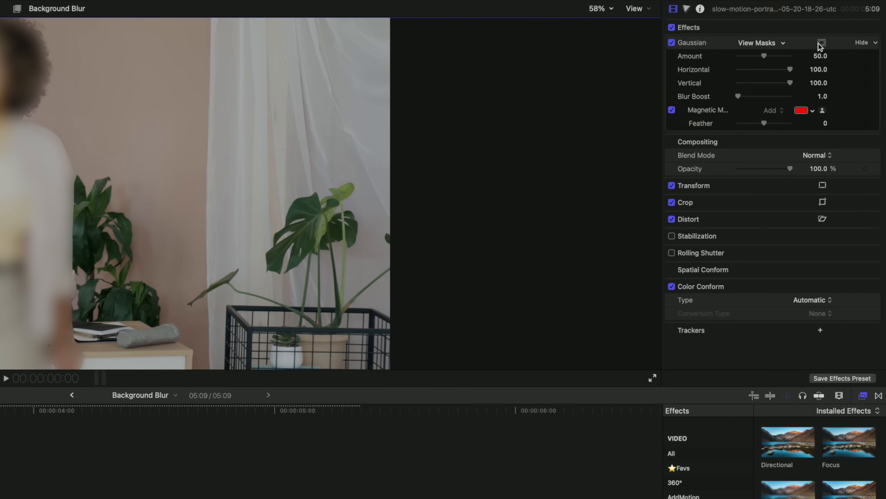
pyautogui.moveTo(826, 49)
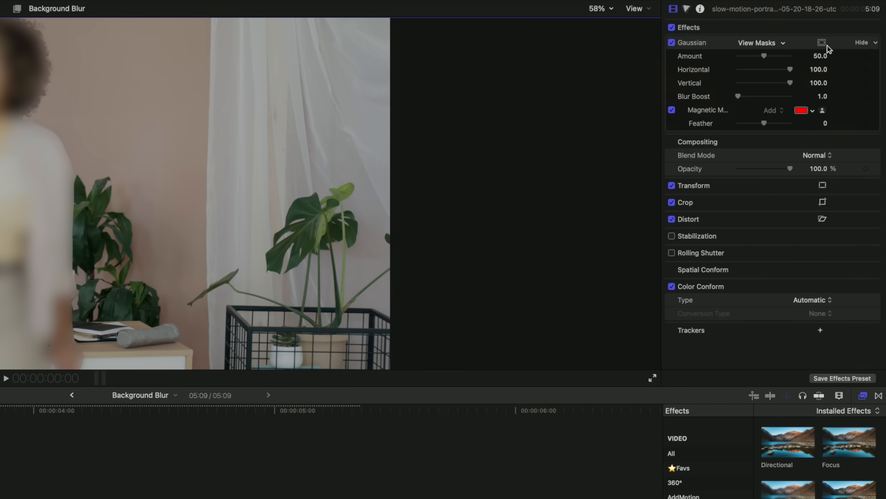
pyautogui.click(824, 42)
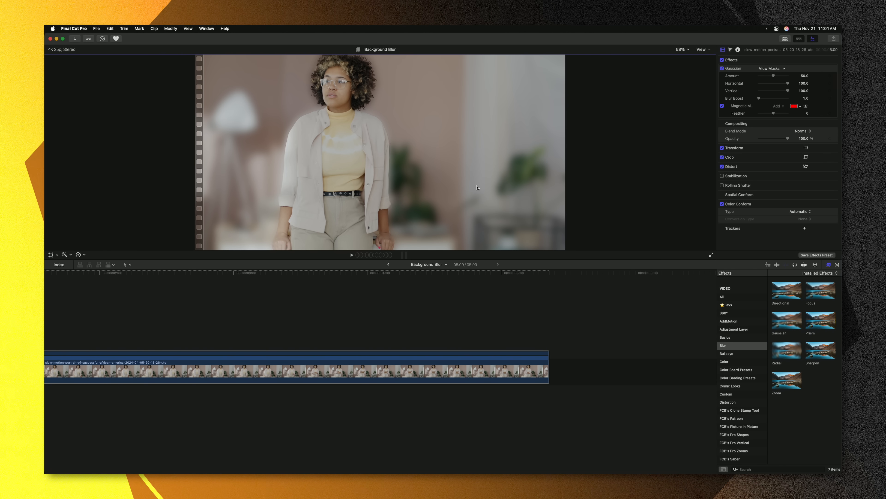
pyautogui.moveTo(379, 159)
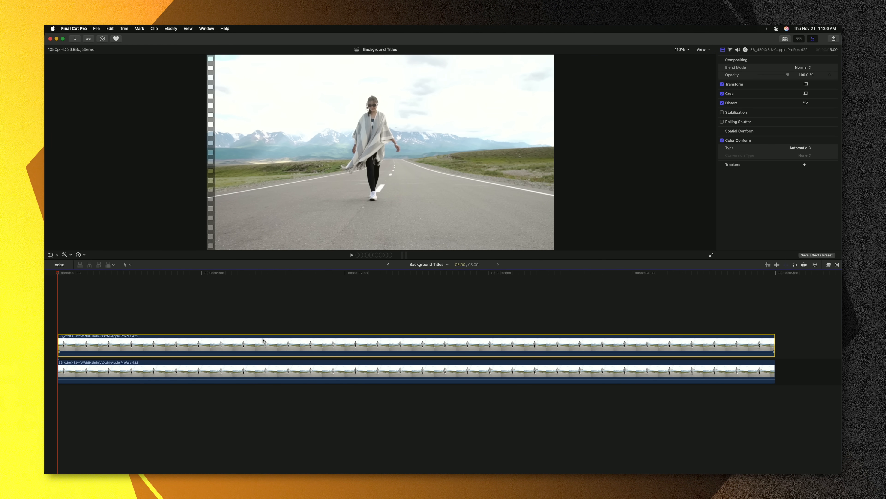
# Add a magnetic mask to the upper clip copy and choose a font for the Basic Title.
pyautogui.click(65, 255)
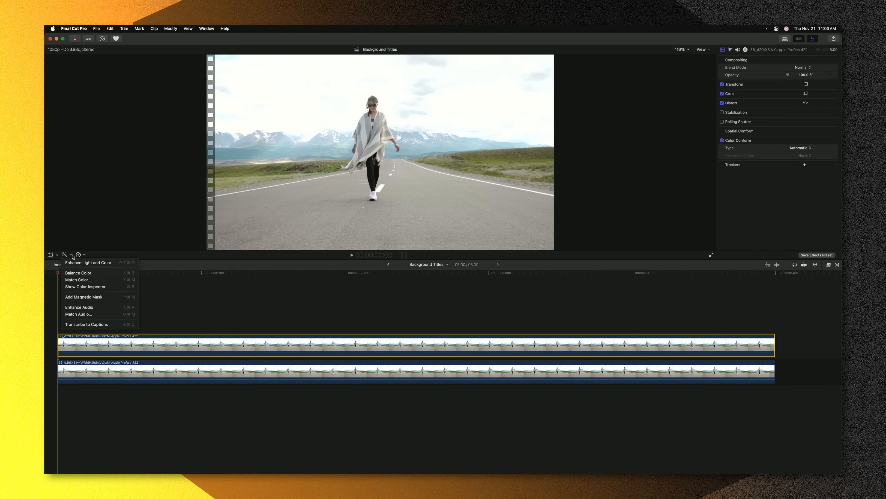
pyautogui.click(84, 297)
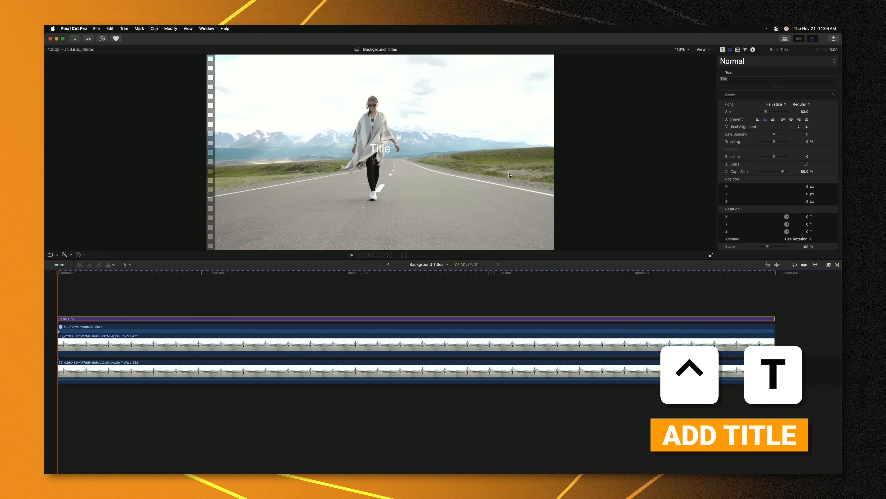
pyautogui.click(775, 104)
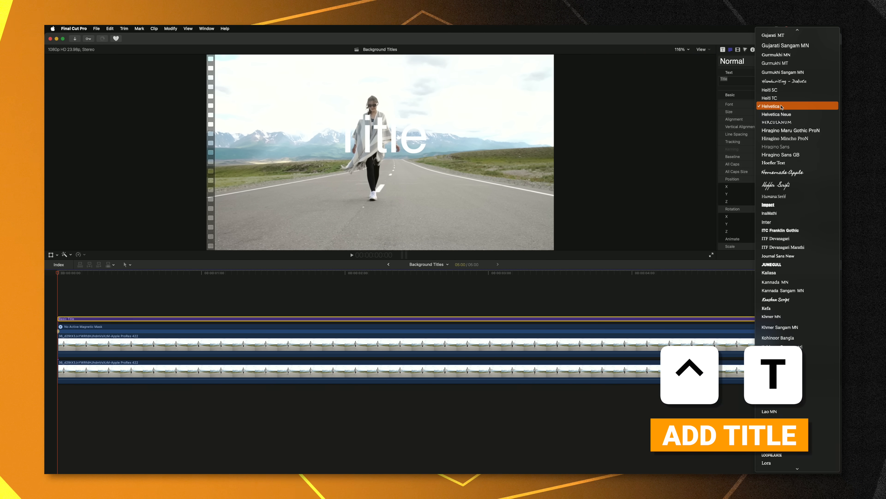
pyautogui.click(775, 104)
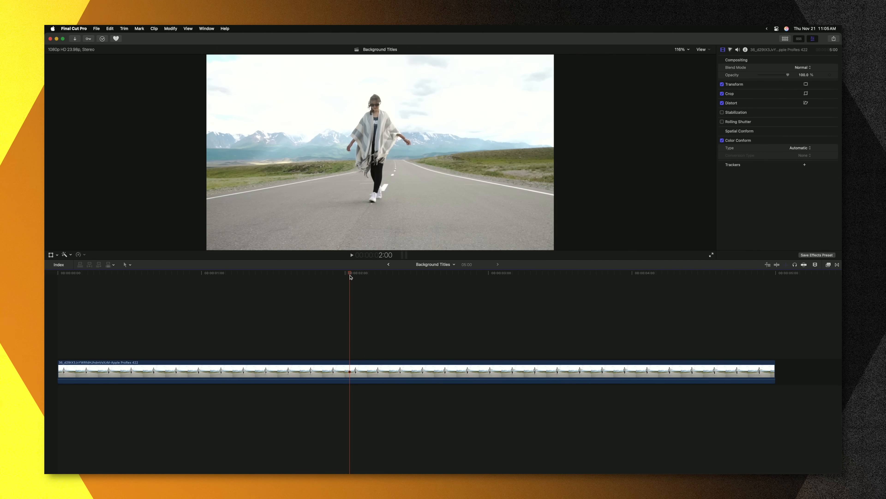
# Apply the 'background text' effect and invert a tracked subject mask so the words sit behind her.
pyautogui.click(828, 264)
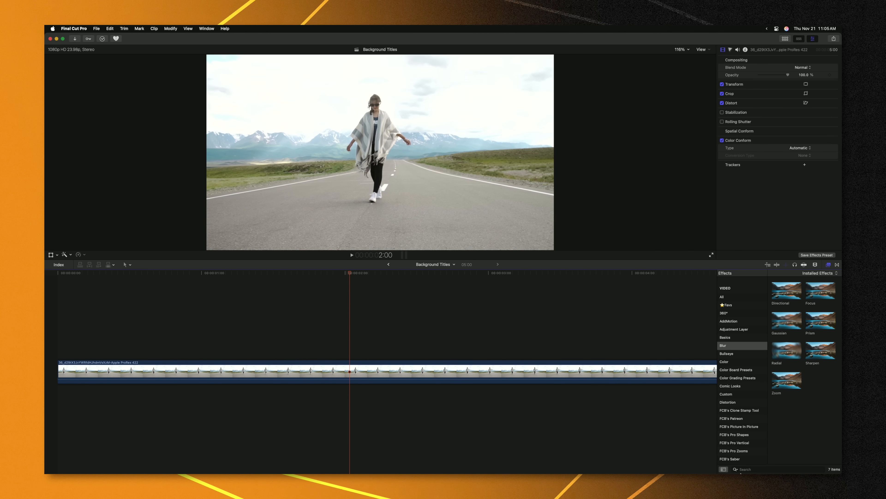
pyautogui.write('background text')
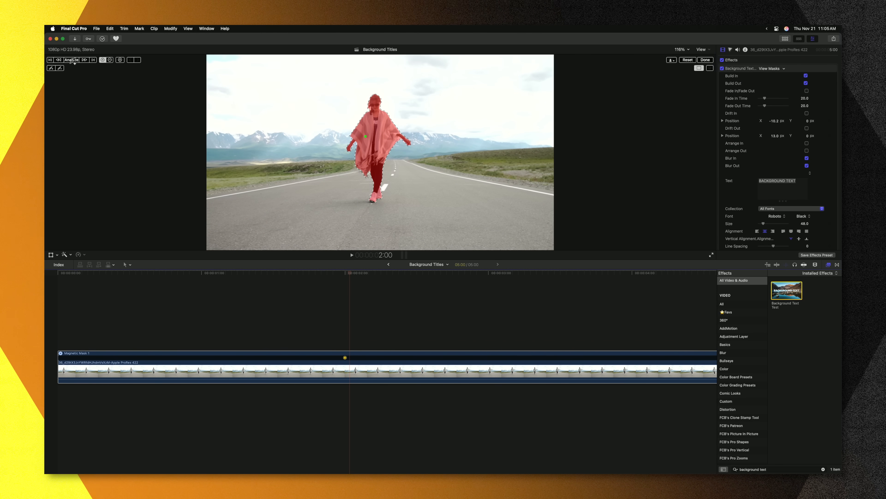
pyautogui.click(72, 60)
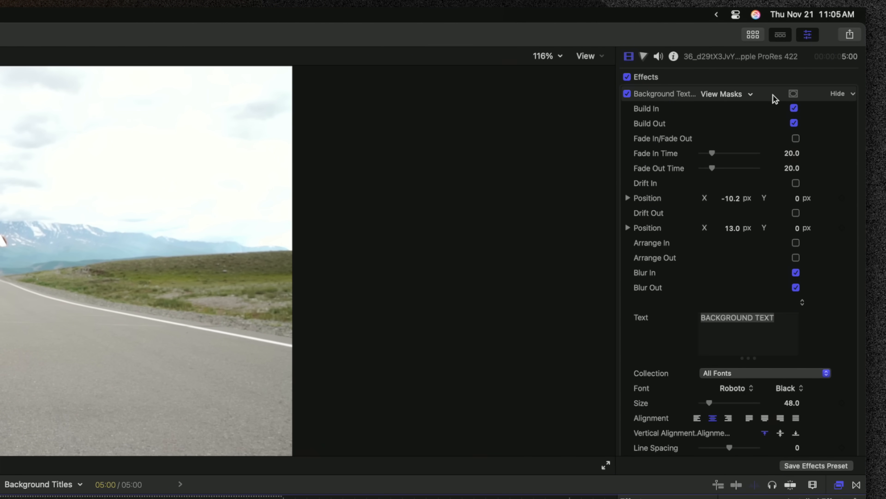
pyautogui.click(728, 93)
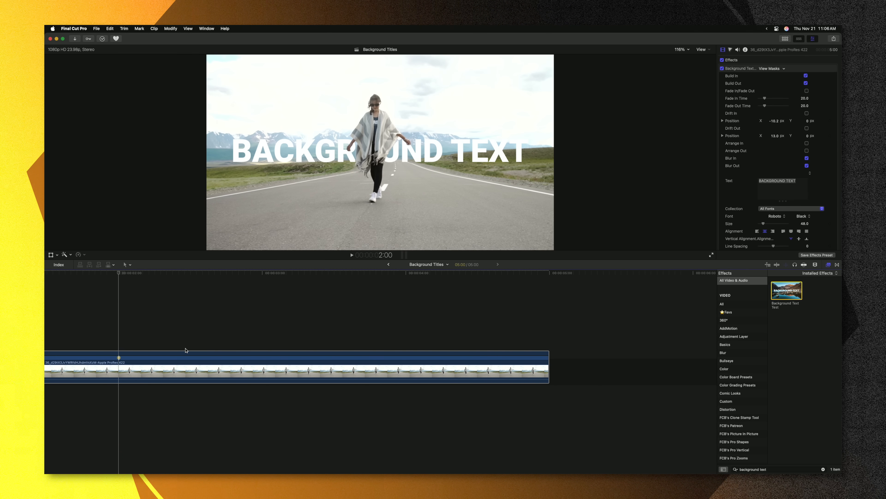
pyautogui.moveTo(154, 367)
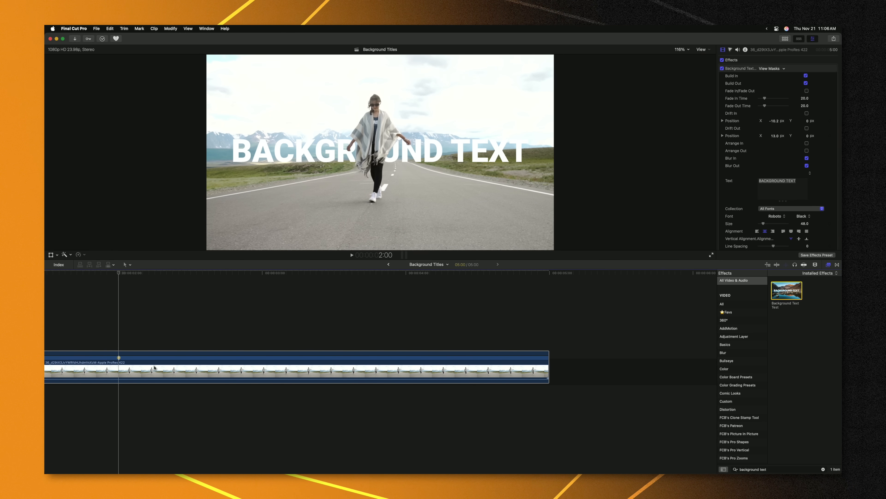
pyautogui.scroll(-3)
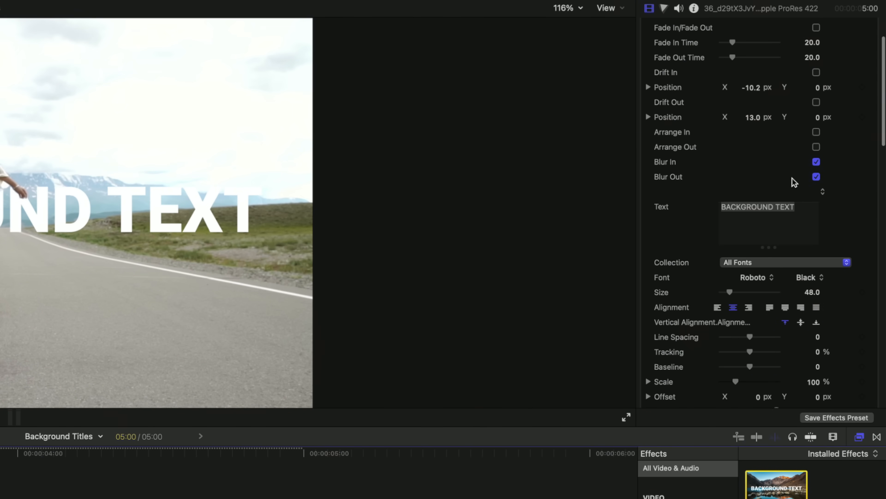
pyautogui.click(816, 131)
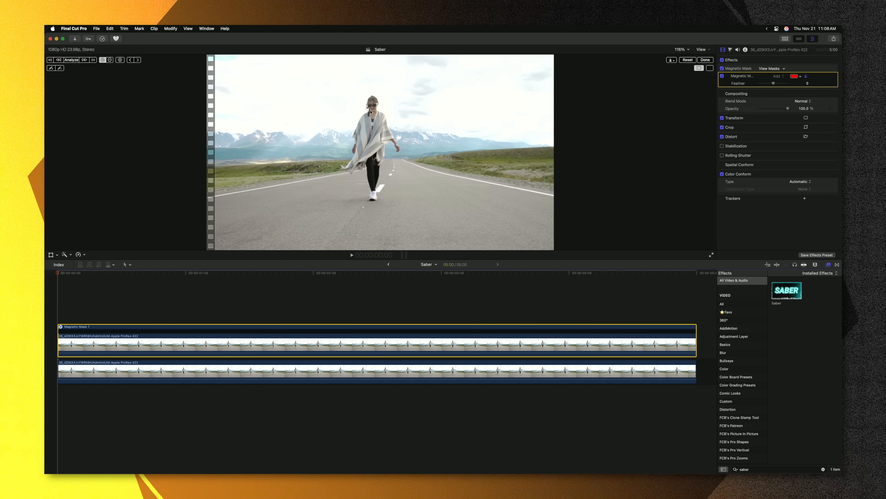
# Analyze the magnetic mask on the top copy of the road clip.
pyautogui.click(71, 60)
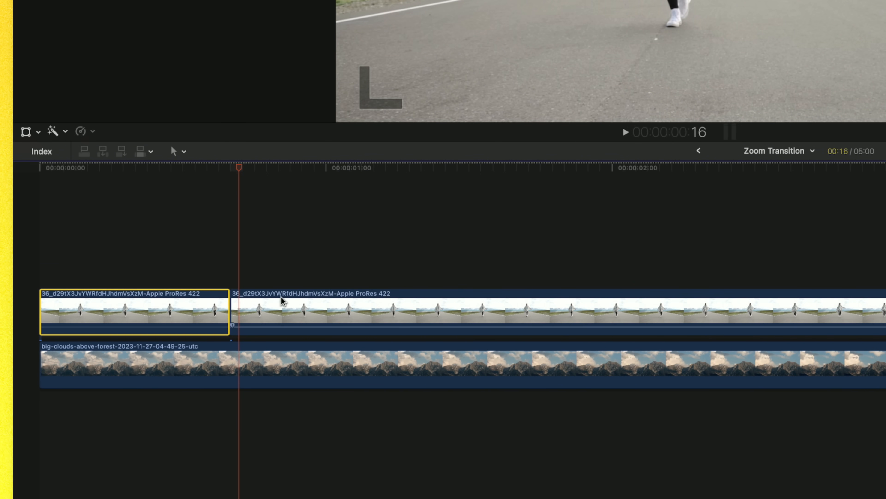
# Lift the later clip part above, mask the woman, set Silhouette Alpha blending, and select both clips.
pyautogui.moveTo(135, 311); pyautogui.dragTo(292, 226)
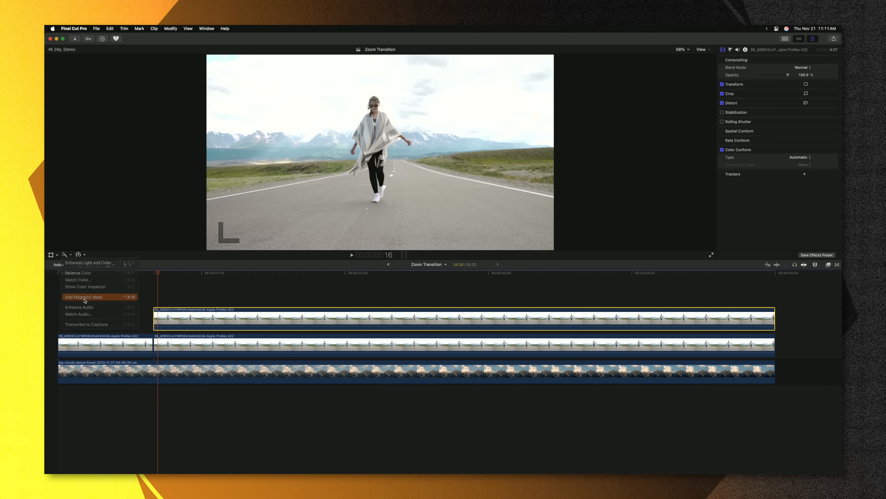
pyautogui.click(83, 296)
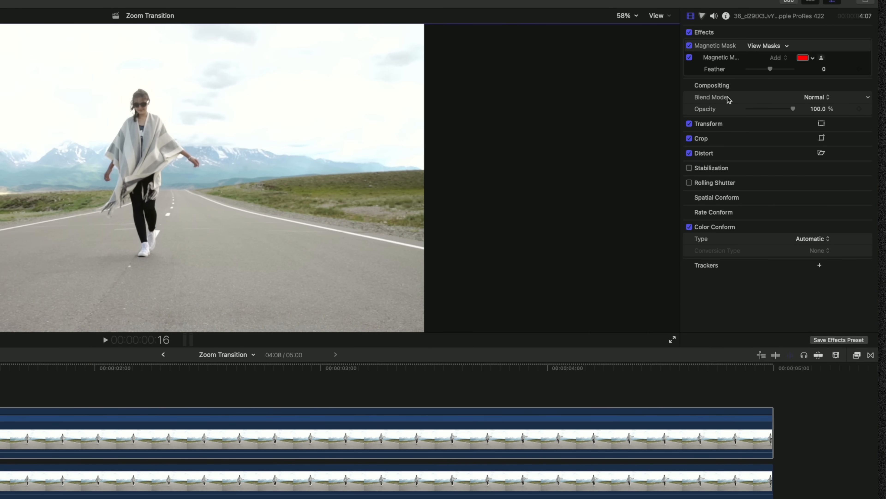
pyautogui.click(816, 97)
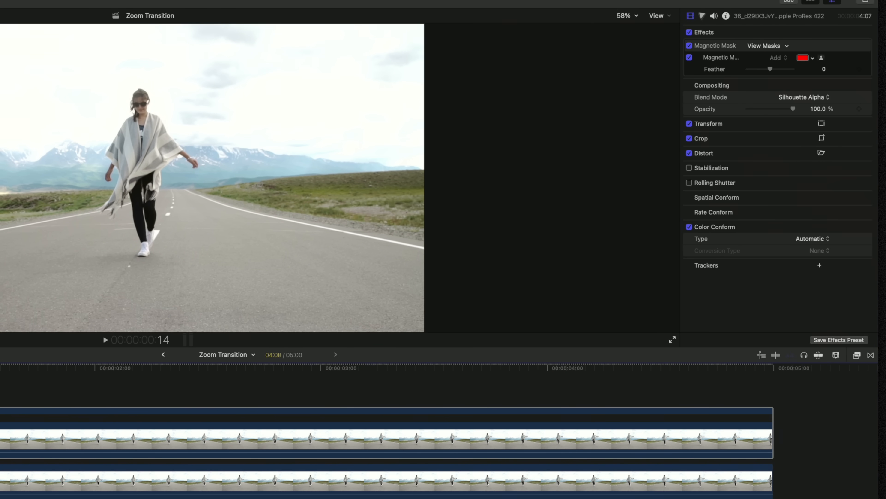
pyautogui.click(119, 367)
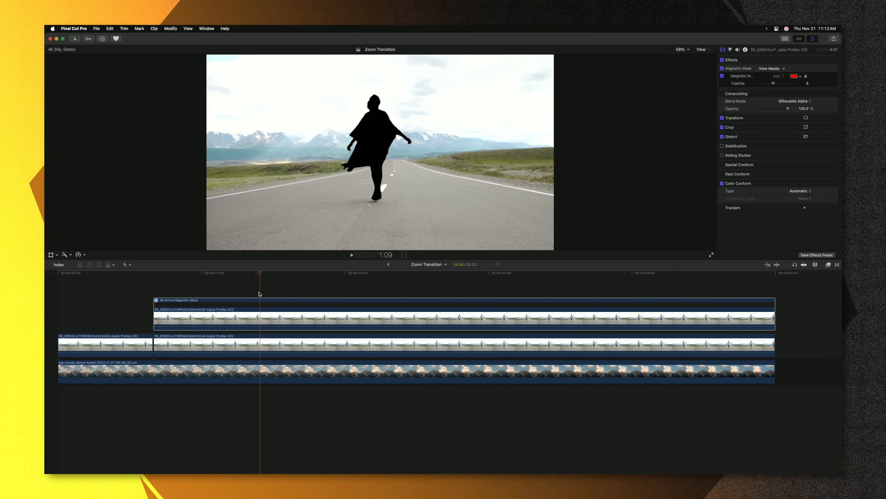
pyautogui.click(238, 371)
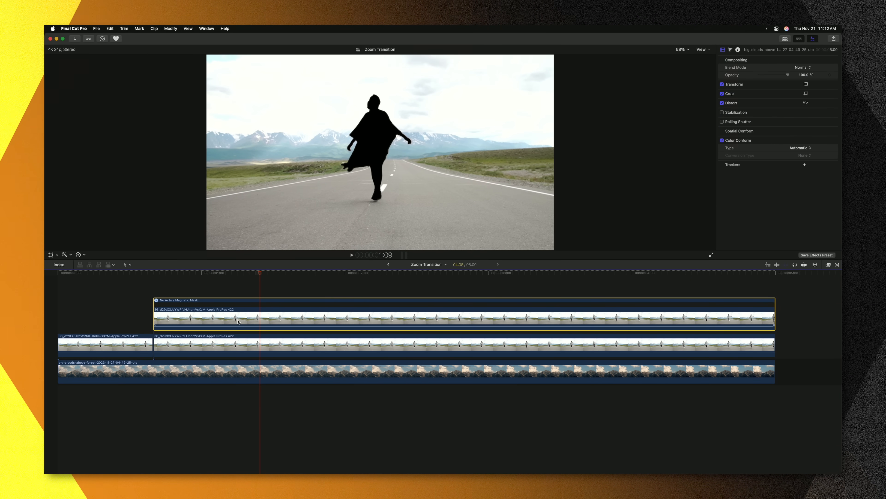
pyautogui.click(271, 344)
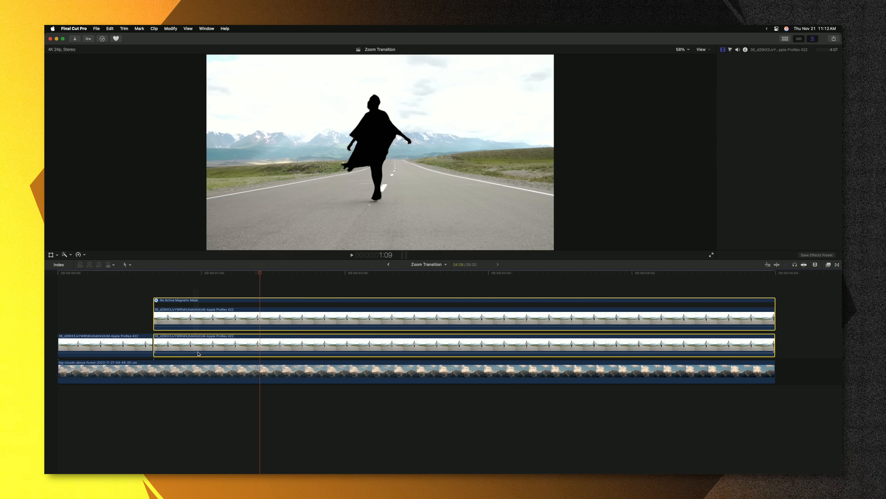
# Make a compound clip of the stack and keyframe the silhouette layer's opacity down to 0%.
pyautogui.click(813, 38)
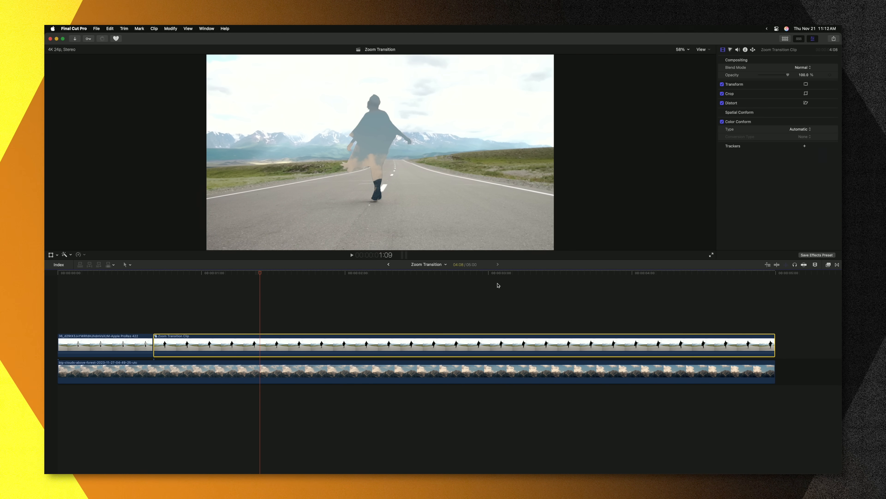
pyautogui.click(416, 276)
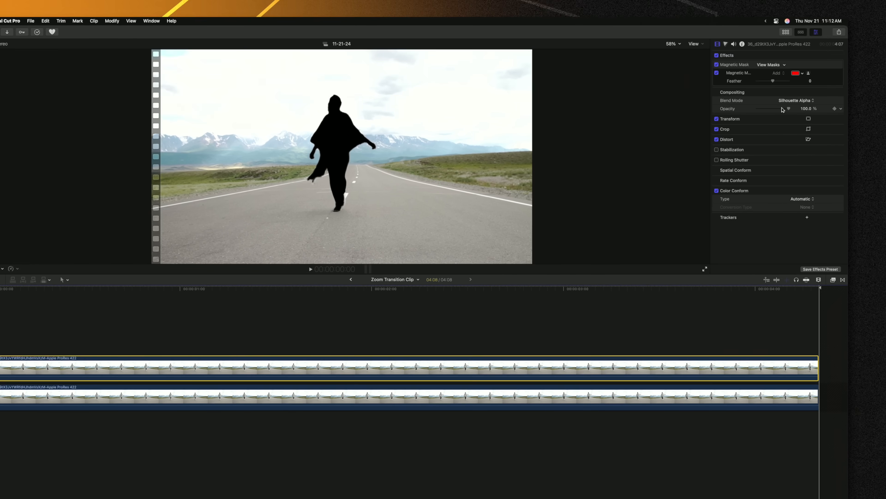
pyautogui.moveTo(773, 108); pyautogui.dragTo(748, 109)
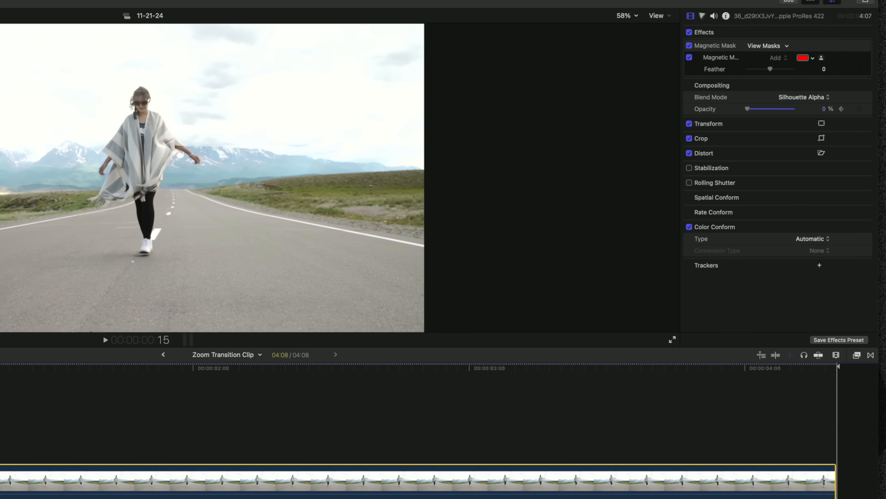
pyautogui.click(466, 367)
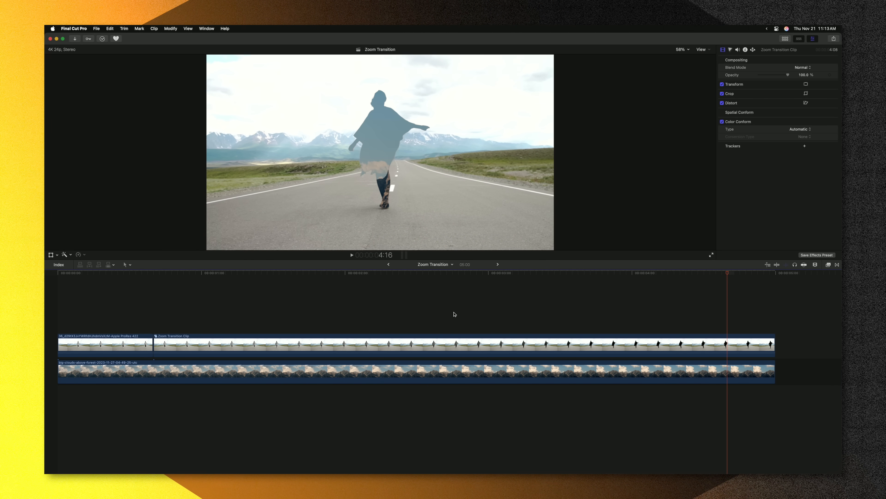
# Use Ken Burns crop with a small End rectangle for a zoom to about 636% scale.
pyautogui.click(460, 345)
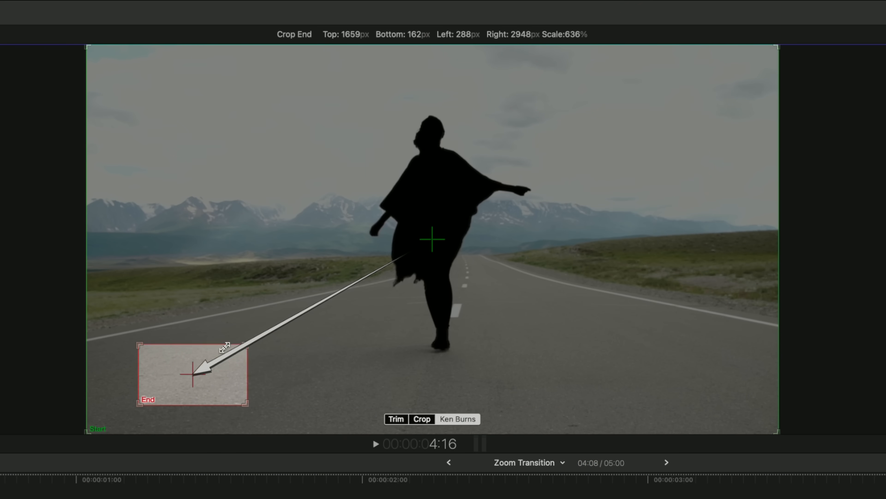
pyautogui.moveTo(192, 375); pyautogui.dragTo(402, 237)
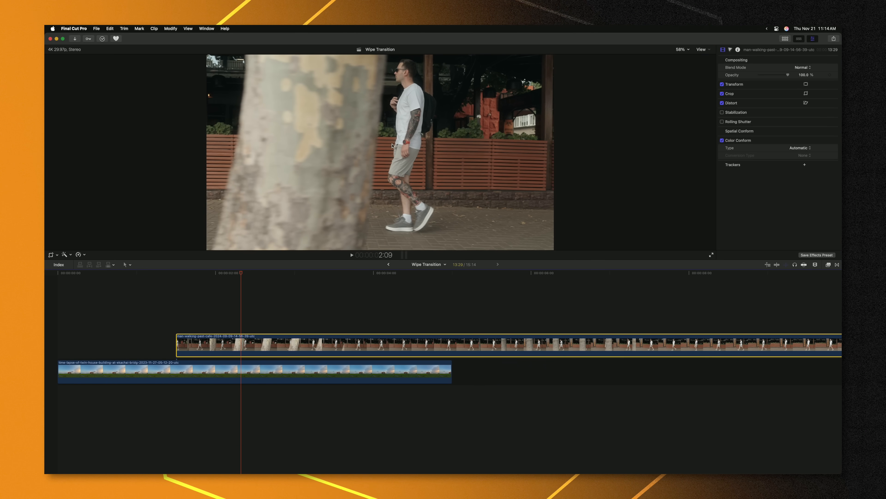
# Add a magnetic mask on the tree trunk in the café clip and track it through the shot.
pyautogui.click(64, 255)
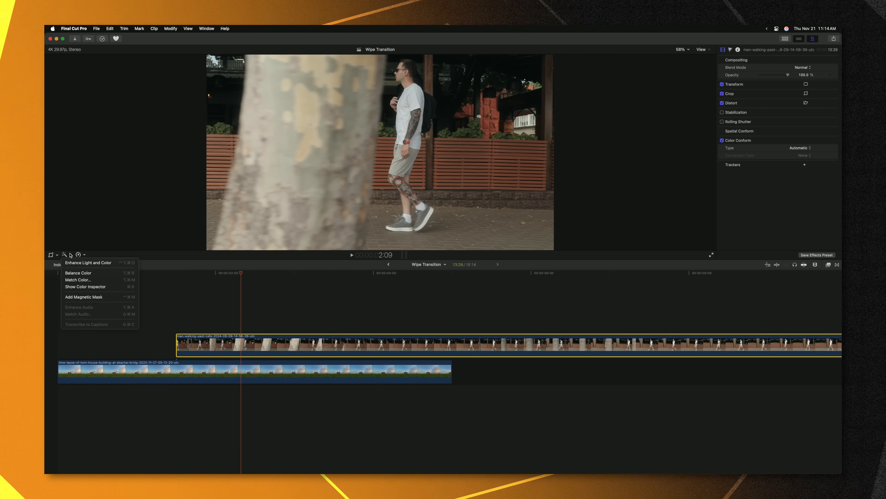
pyautogui.click(84, 297)
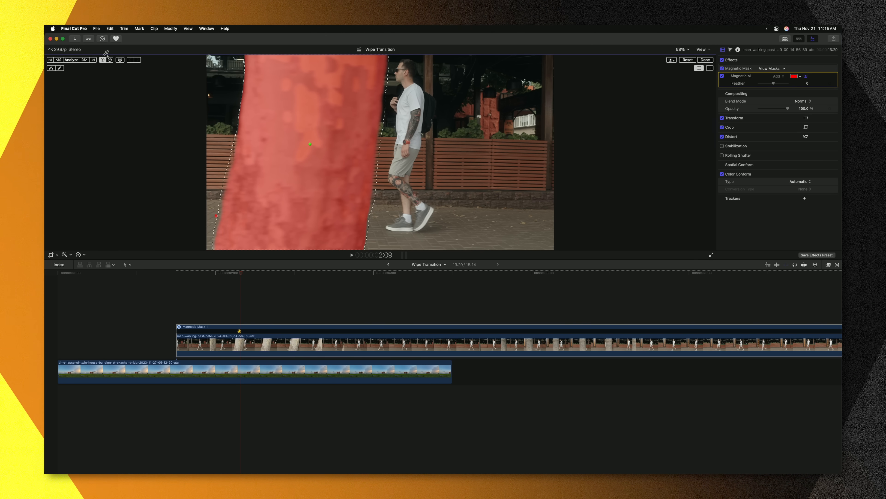
pyautogui.click(71, 60)
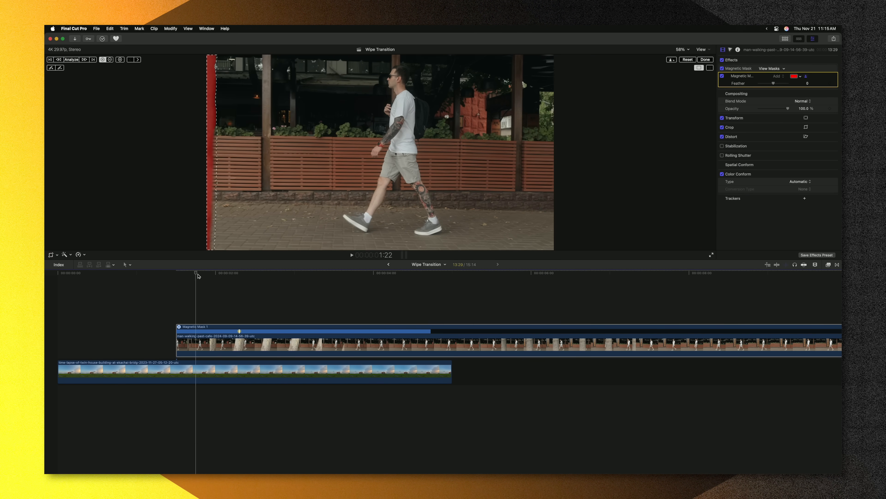
pyautogui.click(352, 274)
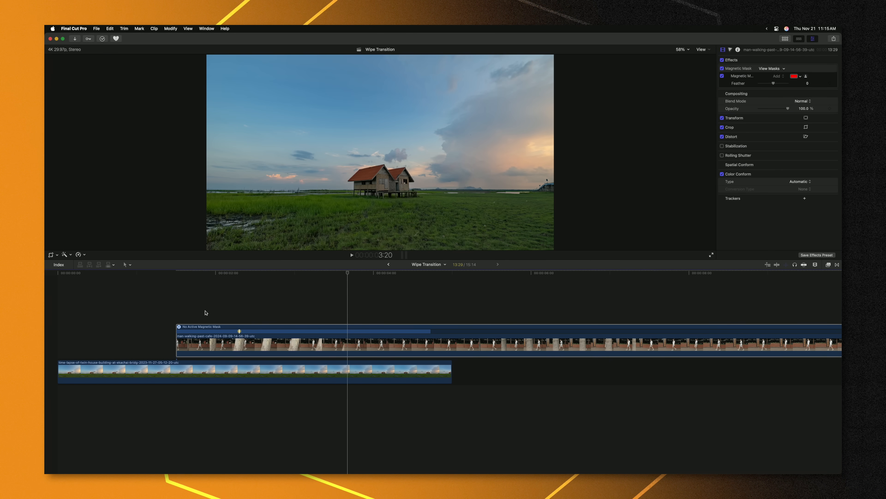
# Set the Magnetic Mask Feather to about -152.9 to pull in the tree's edge.
pyautogui.click(267, 270)
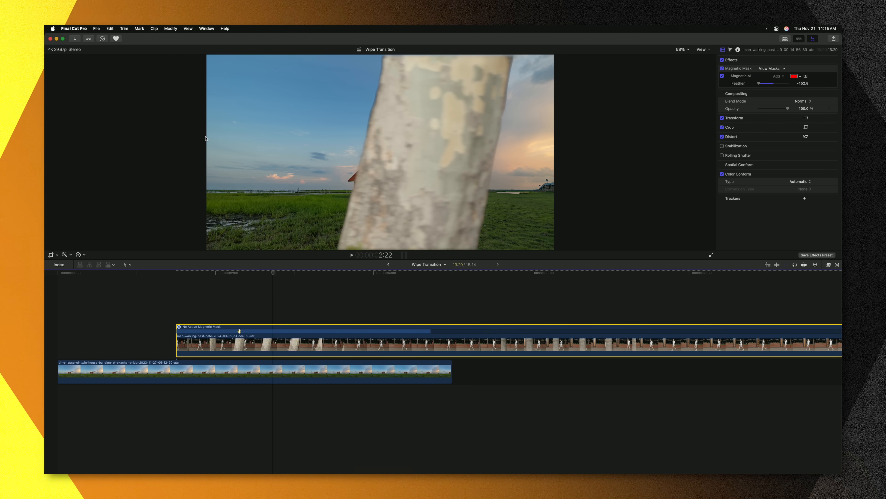
pyautogui.moveTo(280, 187)
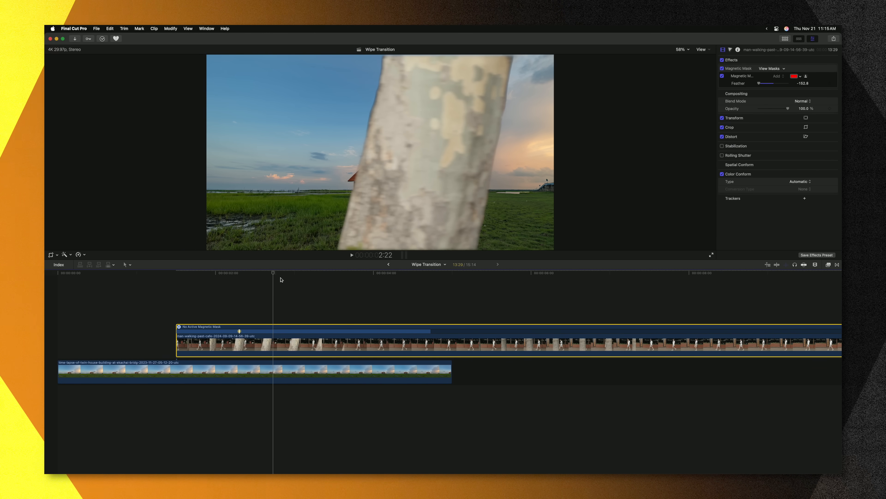
pyautogui.moveTo(747, 89)
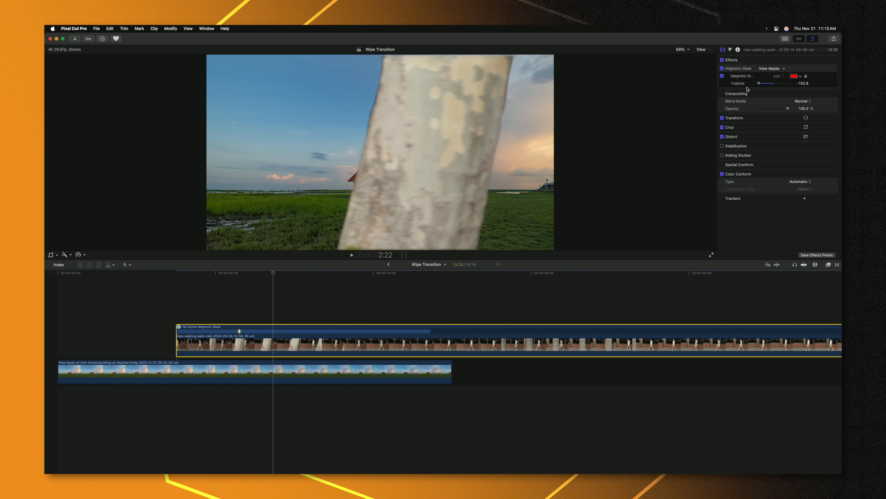
pyautogui.moveTo(460, 139)
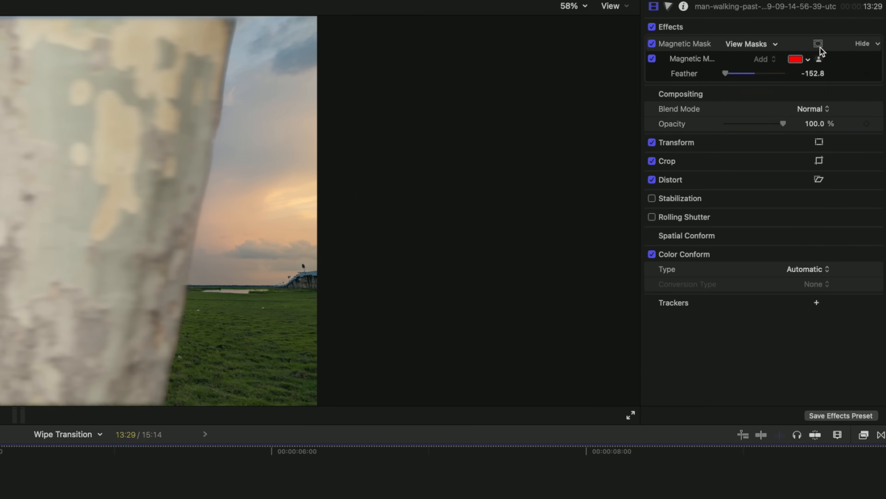
# Add a shape mask to the café clip and zoom the viewer out to resize it.
pyautogui.click(817, 44)
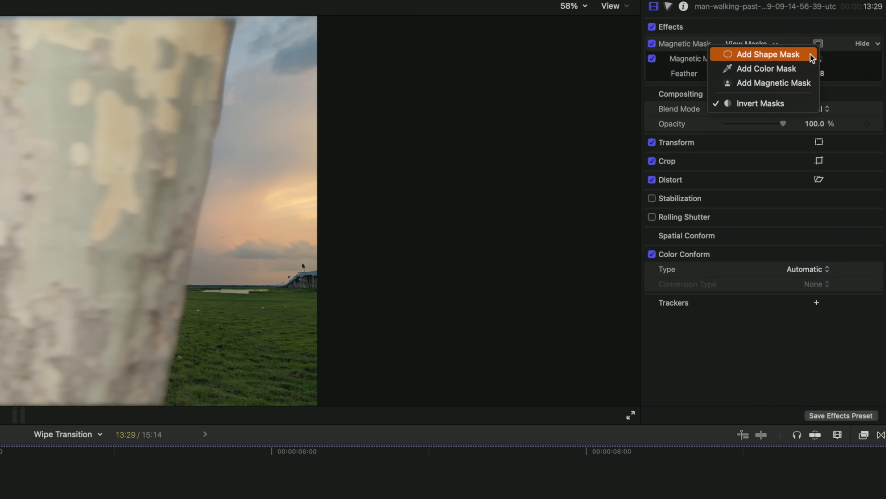
pyautogui.click(768, 55)
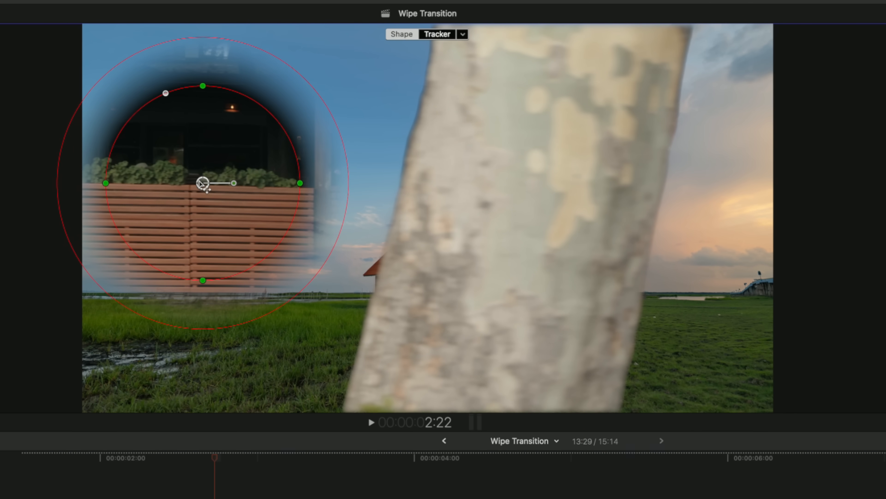
pyautogui.moveTo(477, 240)
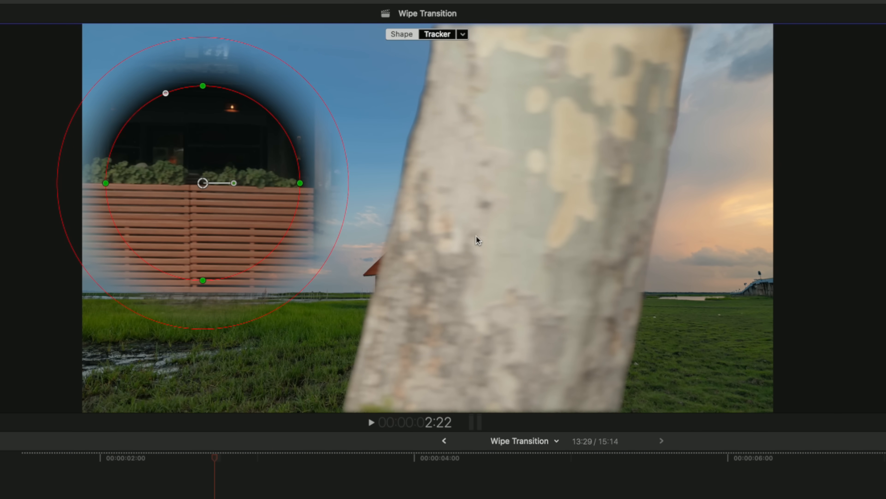
pyautogui.press('cmd+-')
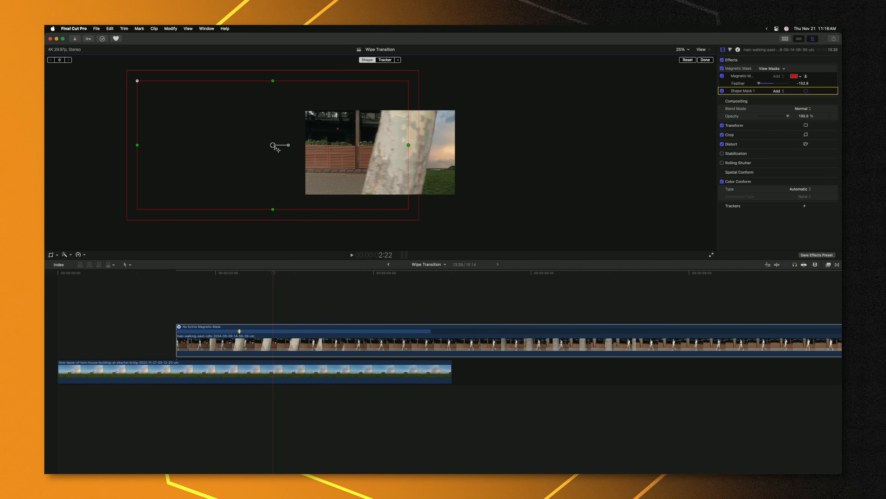
# Set the shape mask's tracker Behavior to Offset from Tracker so it follows the tree.
pyautogui.click(397, 60)
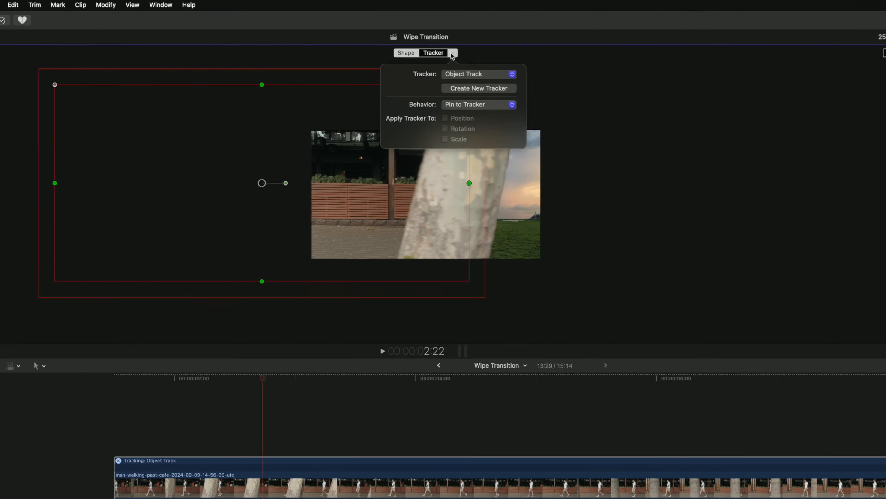
pyautogui.click(478, 104)
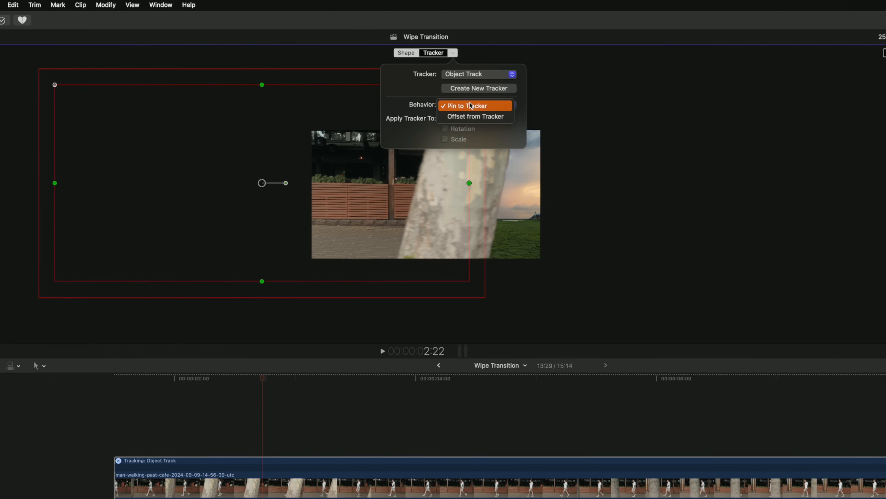
pyautogui.click(474, 116)
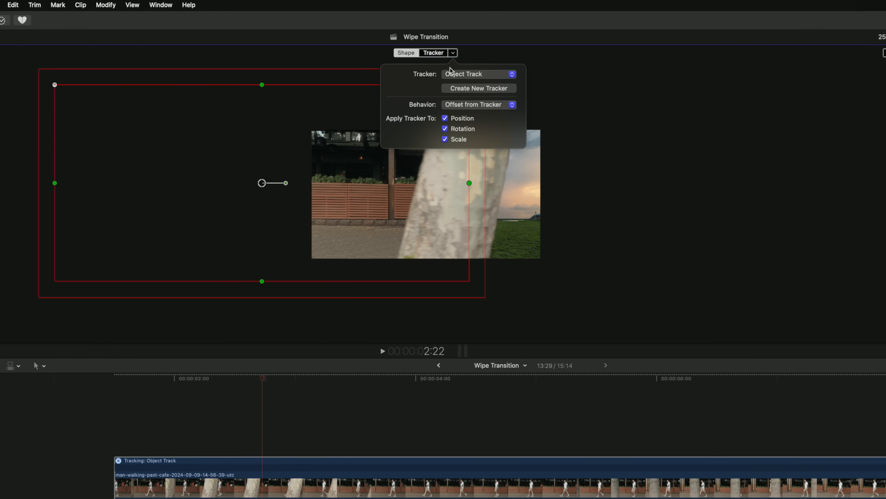
pyautogui.click(406, 52)
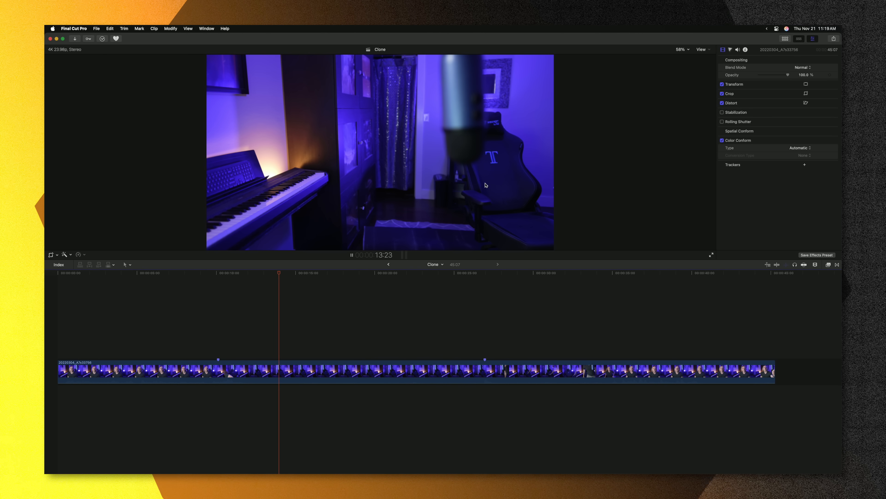
# Blade the room clip where the presenter talks and lift the later piece above it.
pyautogui.click(411, 272)
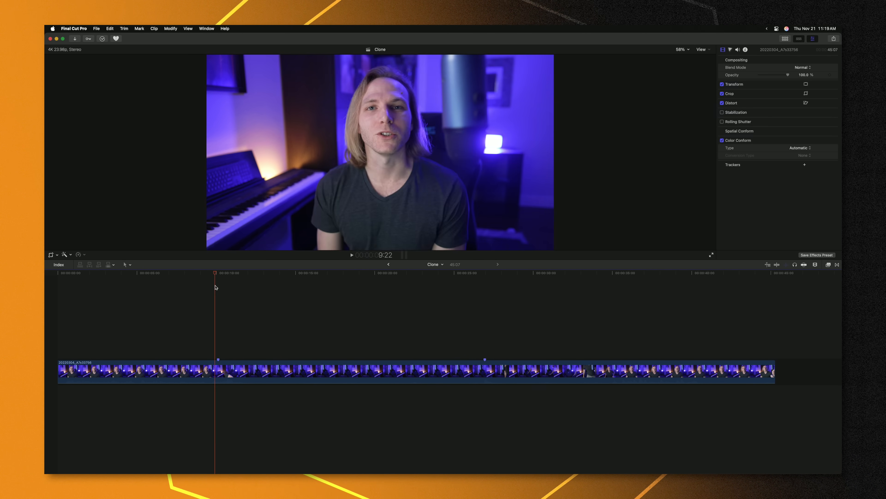
pyautogui.click(252, 287)
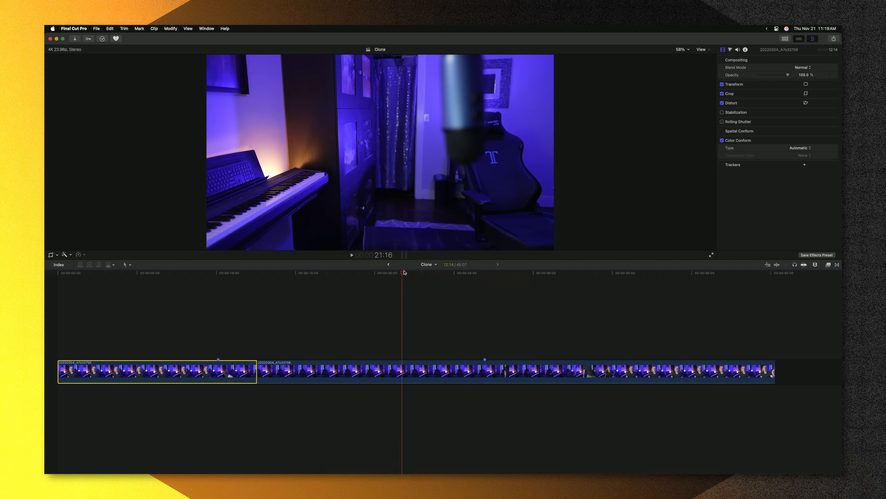
pyautogui.click(483, 270)
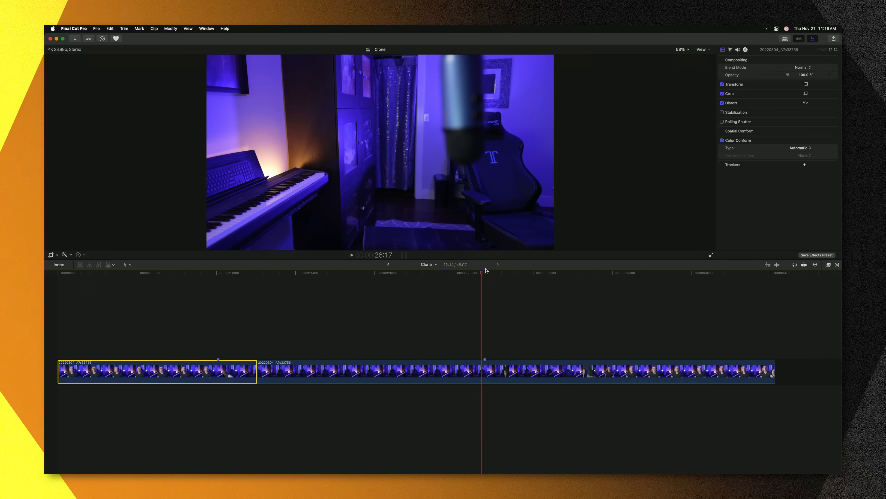
pyautogui.click(370, 371)
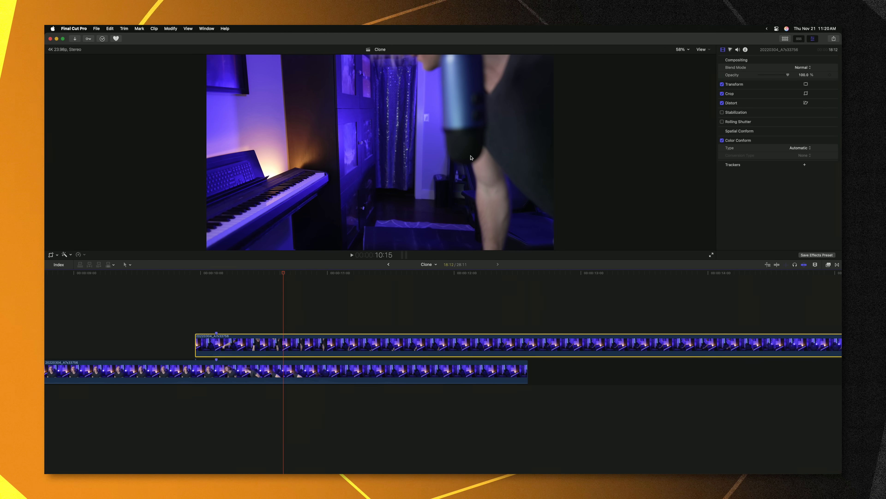
# Add a magnetic mask to the upper clip marking the presenter and analyze it.
pyautogui.click(63, 254)
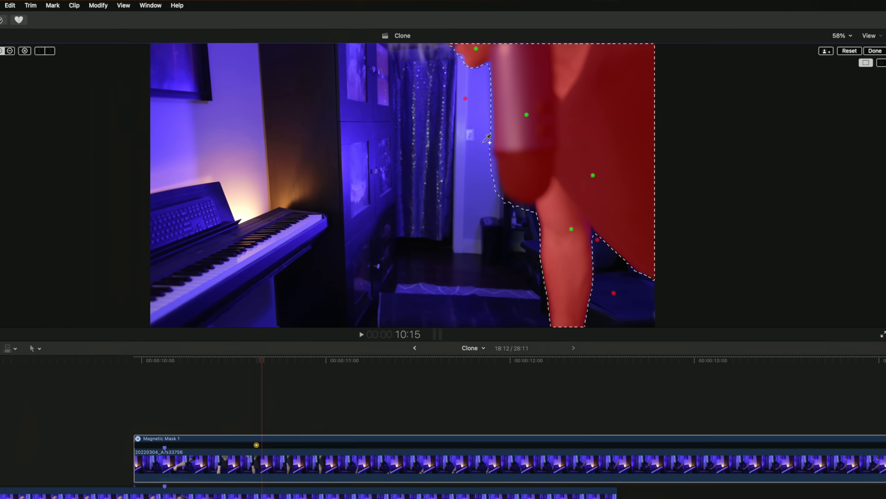
pyautogui.click(71, 60)
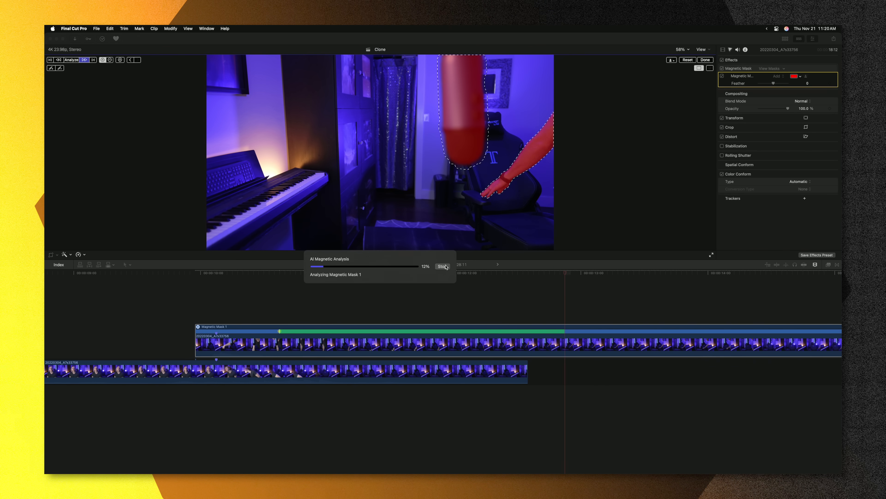
pyautogui.click(441, 267)
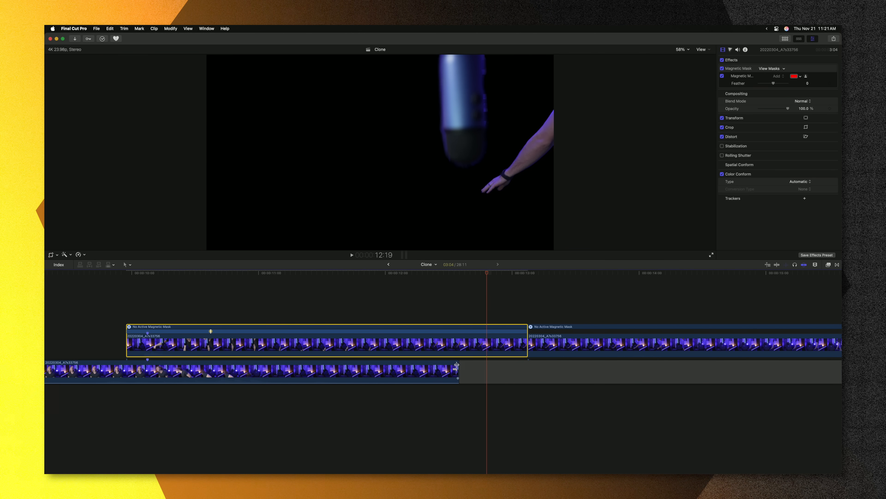
# Blade the masked upper clip at the playhead and select its leftover later part.
pyautogui.press('p')
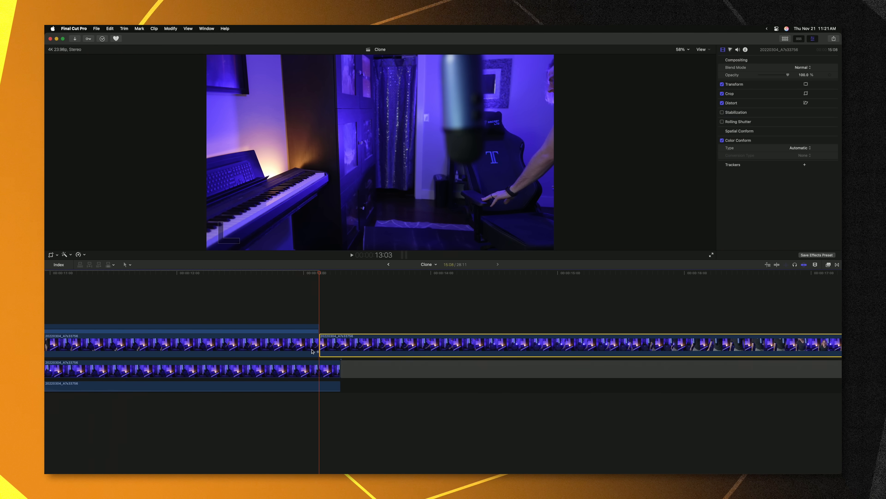
pyautogui.click(468, 273)
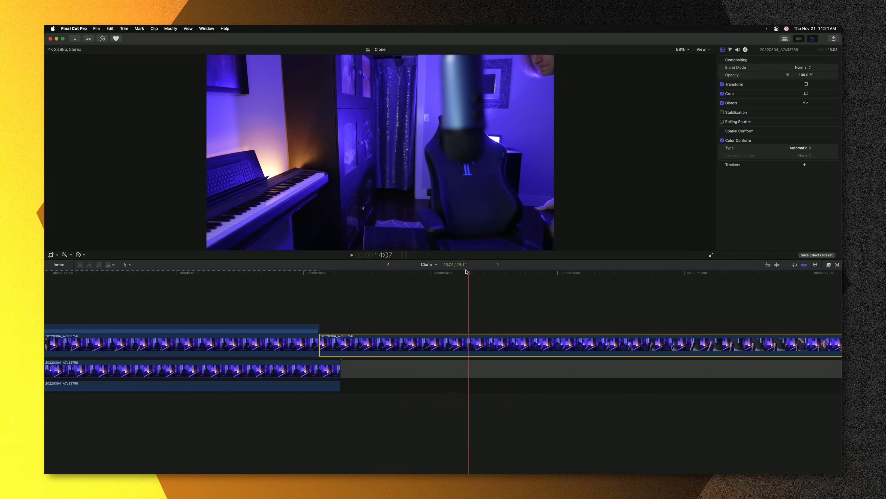
pyautogui.click(323, 272)
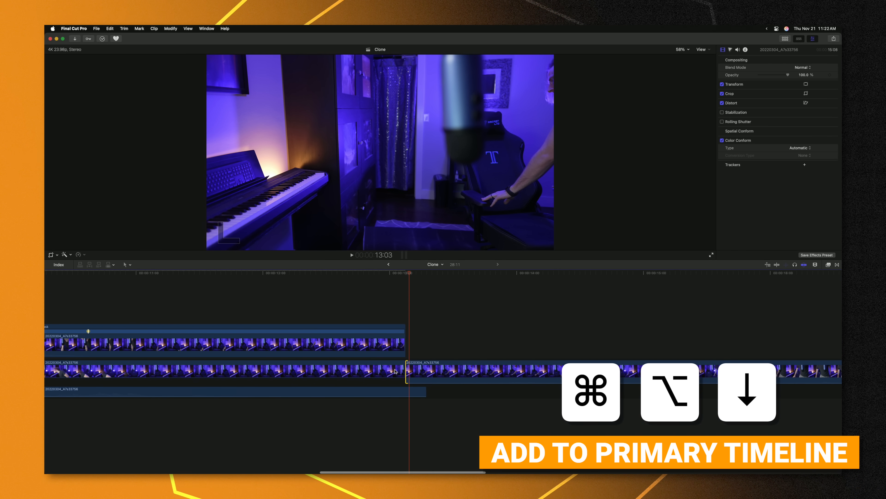
# Overwrite the leftover piece to the primary storyline and add cross dissolves at the clone's cuts.
pyautogui.press('cmd+t')
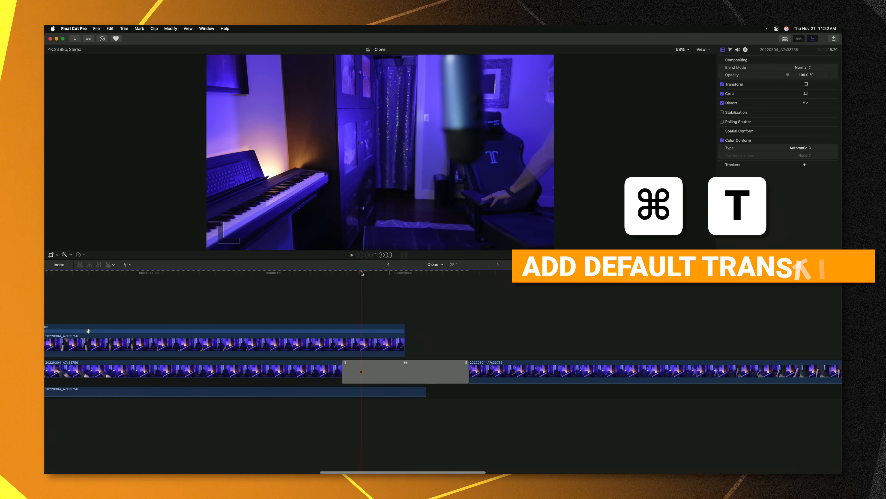
pyautogui.press('cmd+t')
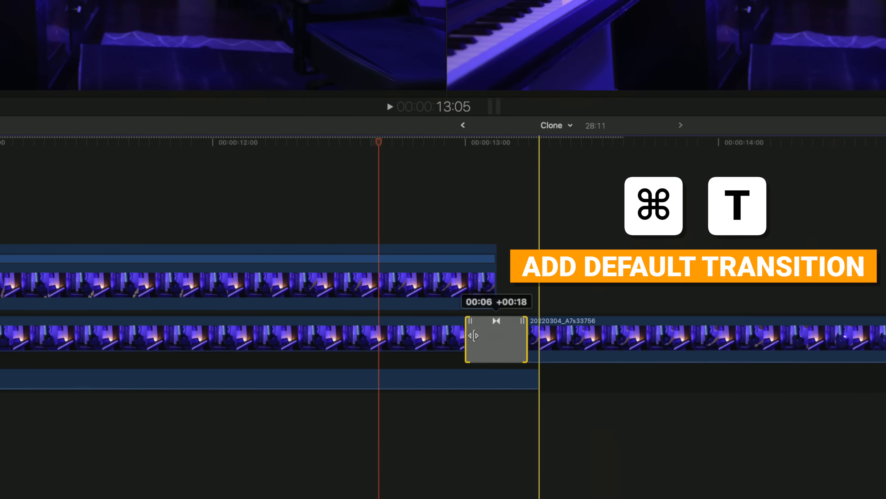
pyautogui.press('cmd+t')
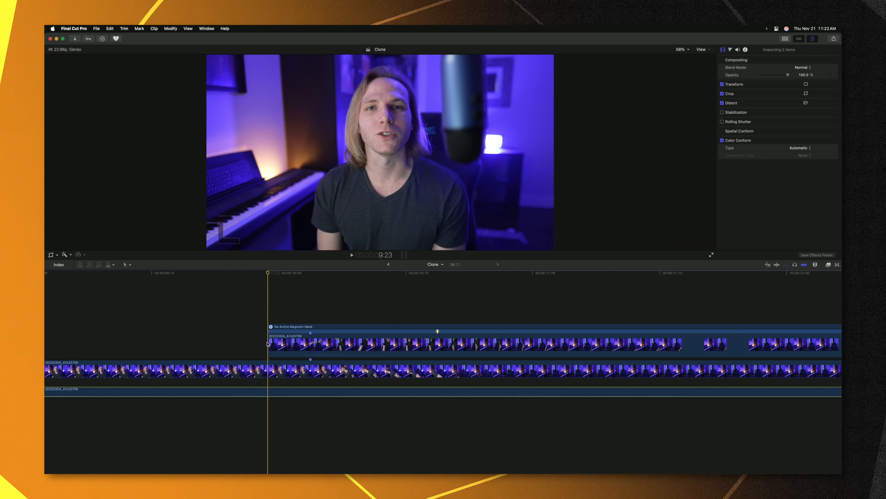
pyautogui.press('cmd+t')
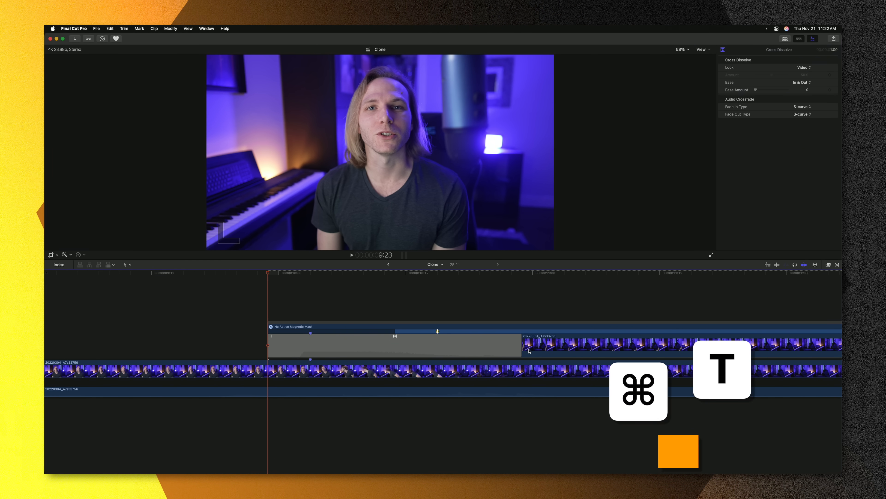
pyautogui.press('cmd+t')
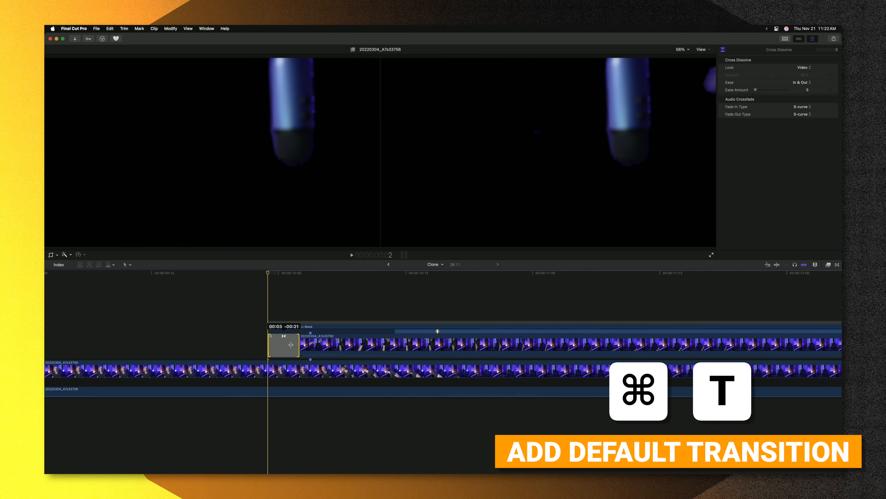